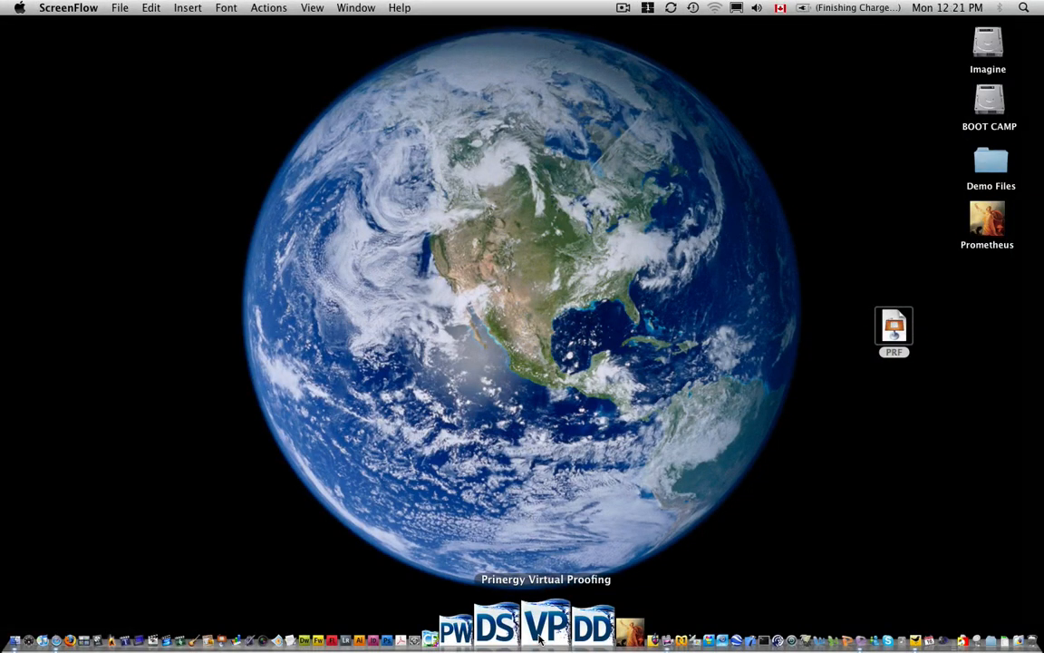
Step: Launch Prinergy Virtual Proofing from the Dock and make it the active application
left_click(546, 626)
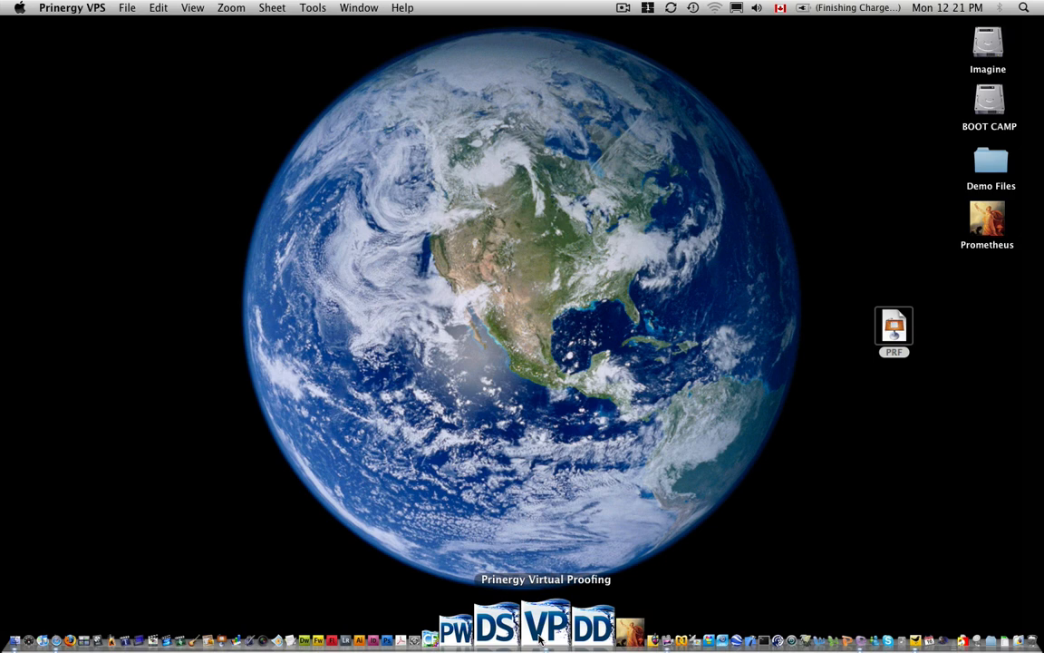
left_click(72, 8)
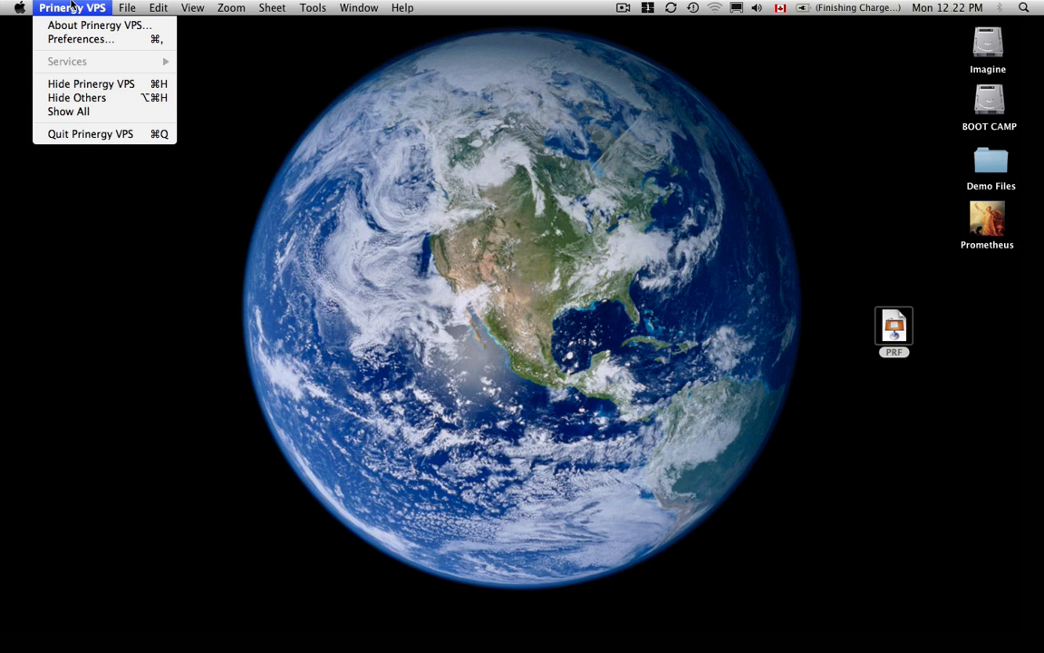
Step: Open the Job Browser on the VPS-Sigs folder, listing the two Copper jobs
left_click(127, 7)
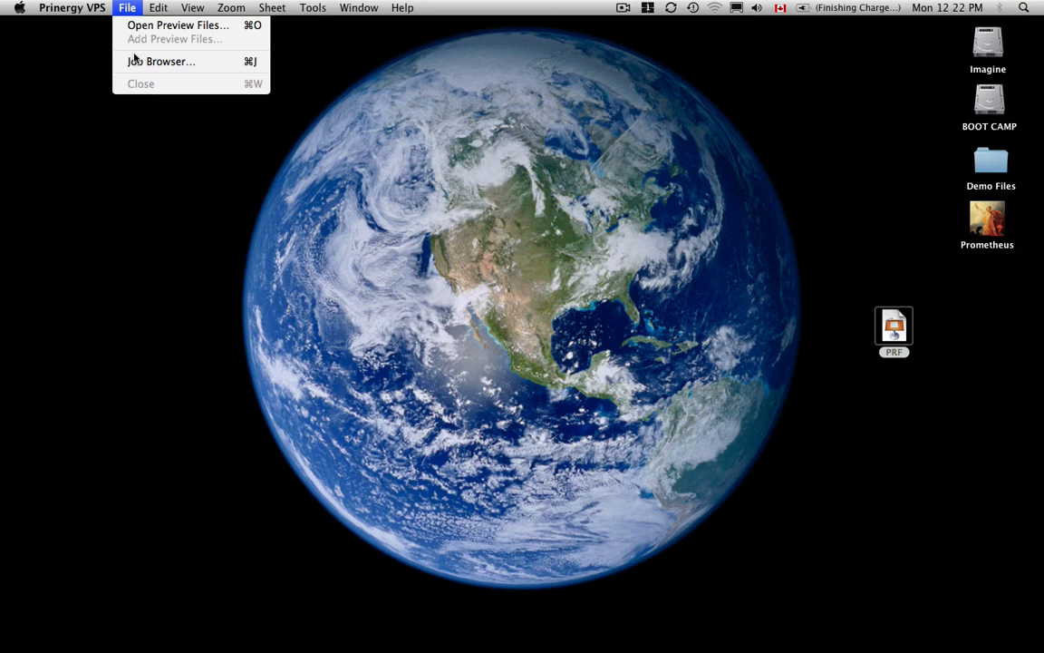
left_click(160, 62)
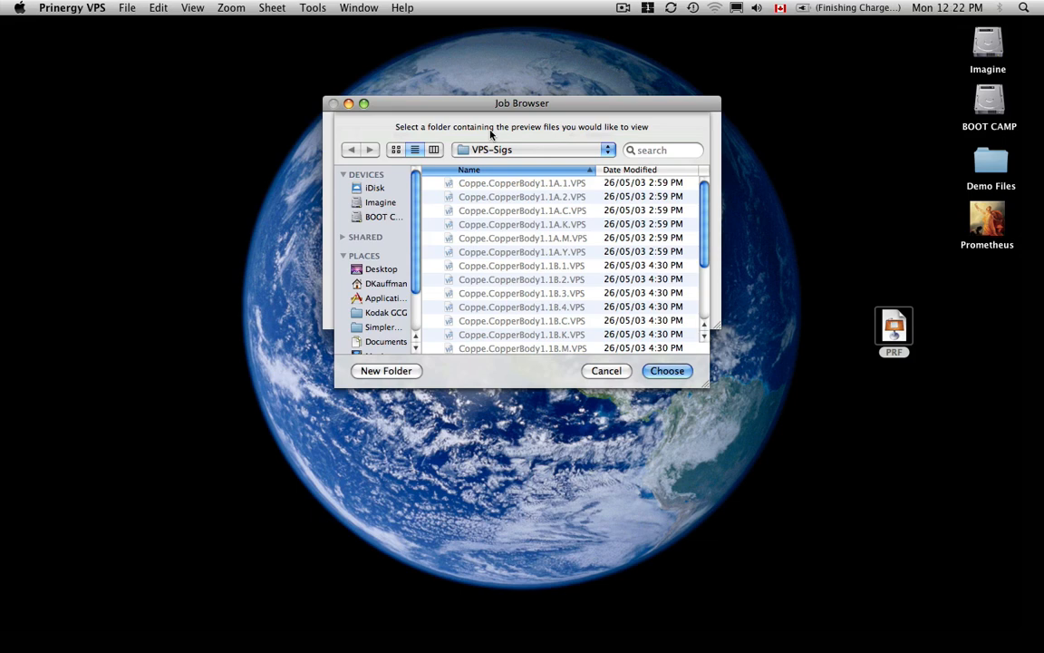
mouse_move(587, 339)
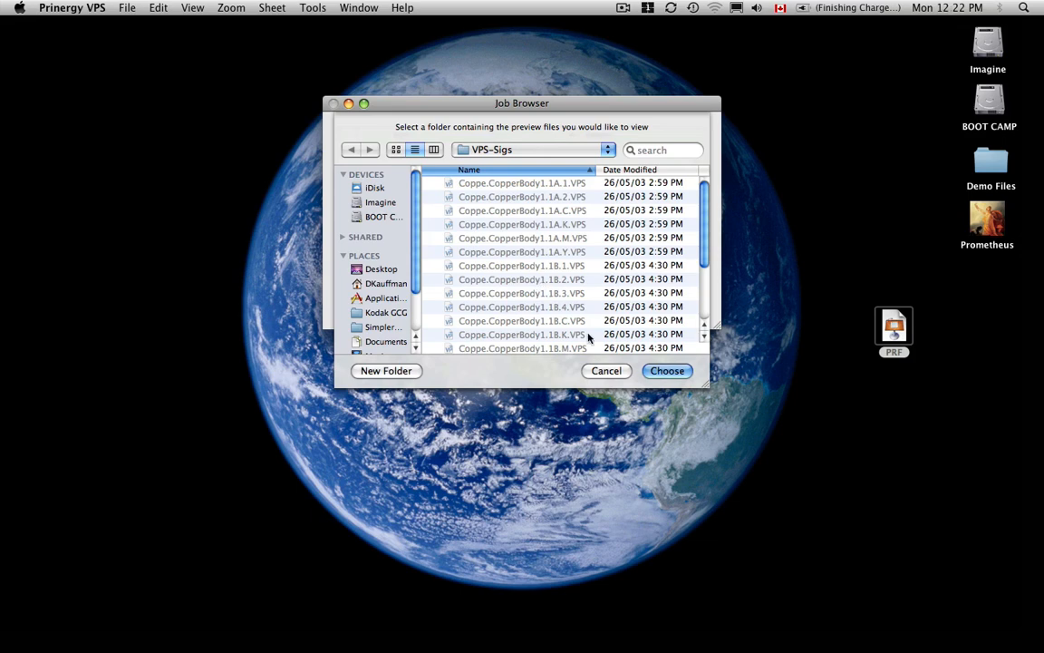
left_click(667, 370)
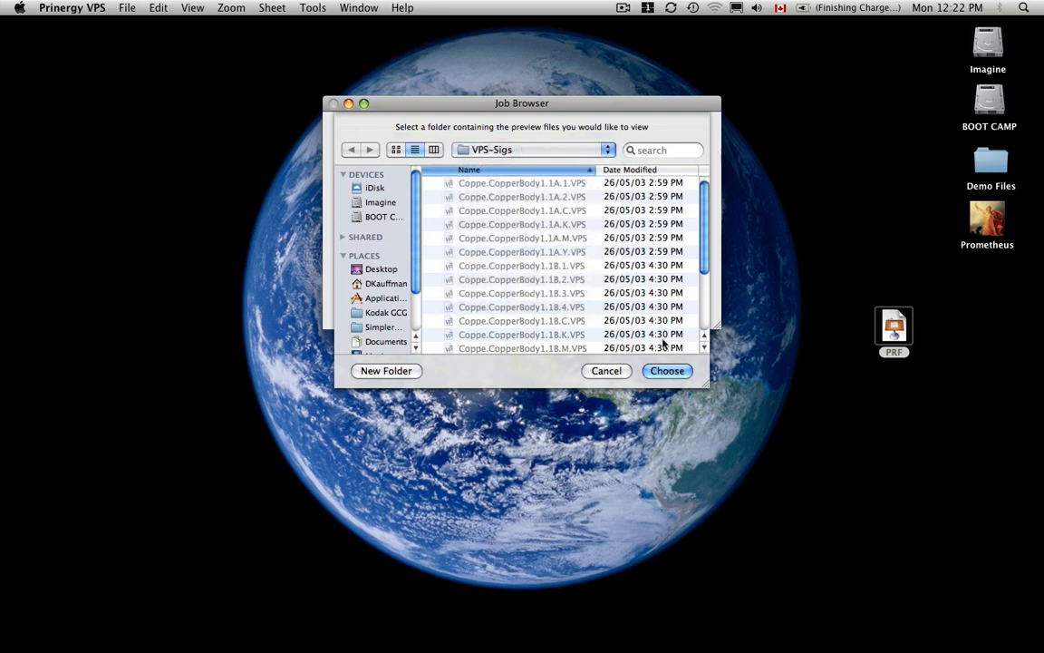
left_click(667, 370)
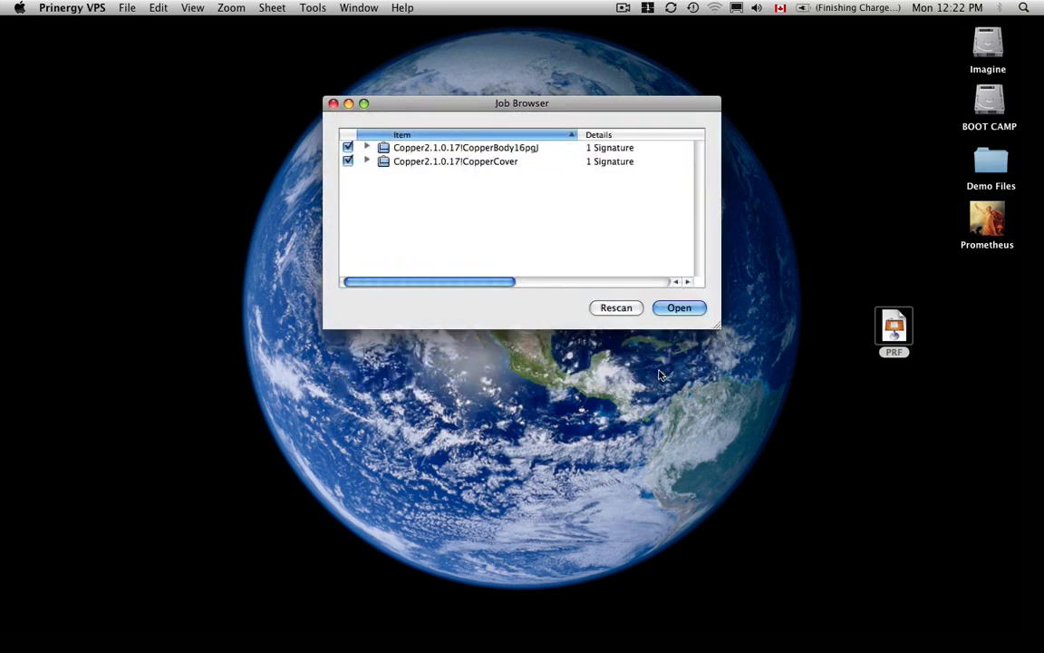
Step: Expand CopperCover to its Front Surface separations, then open the checked jobs for proofing
left_click(366, 161)
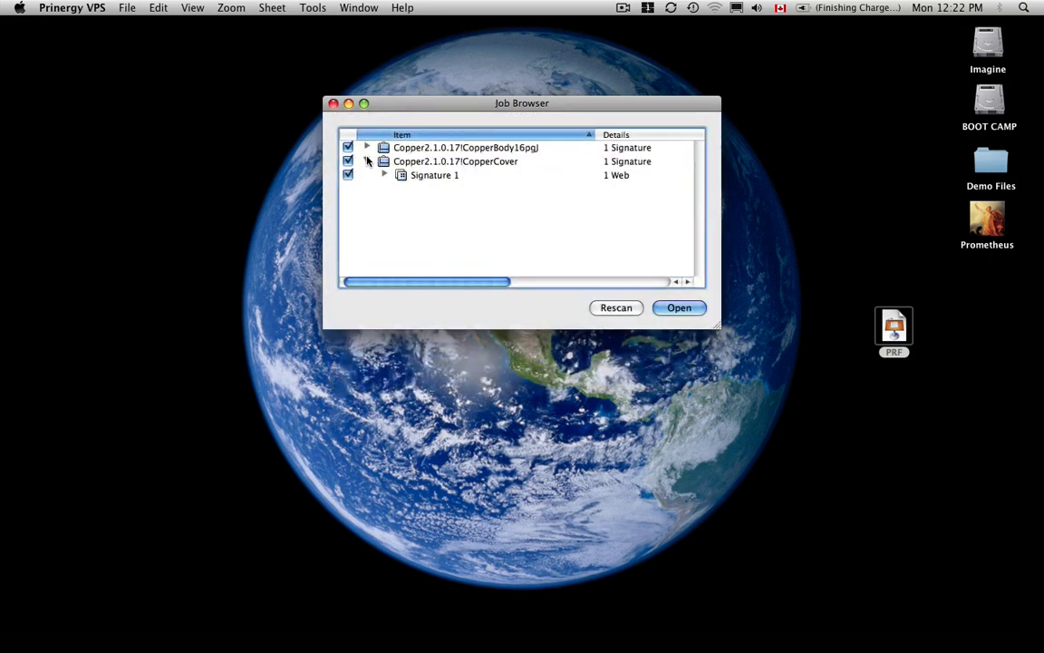
left_click(384, 175)
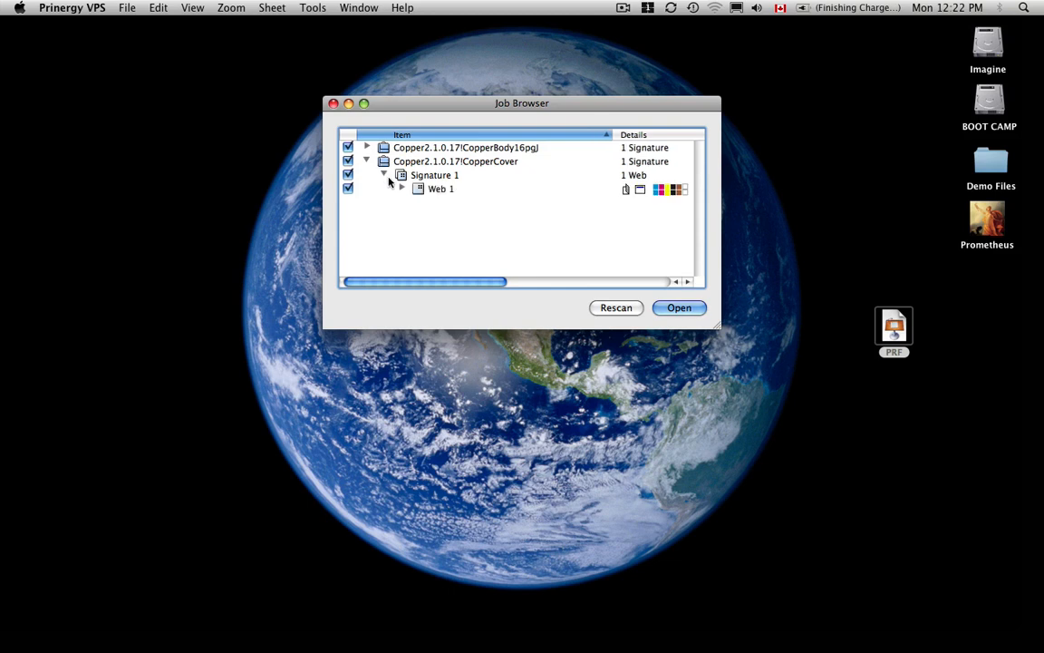
left_click(403, 188)
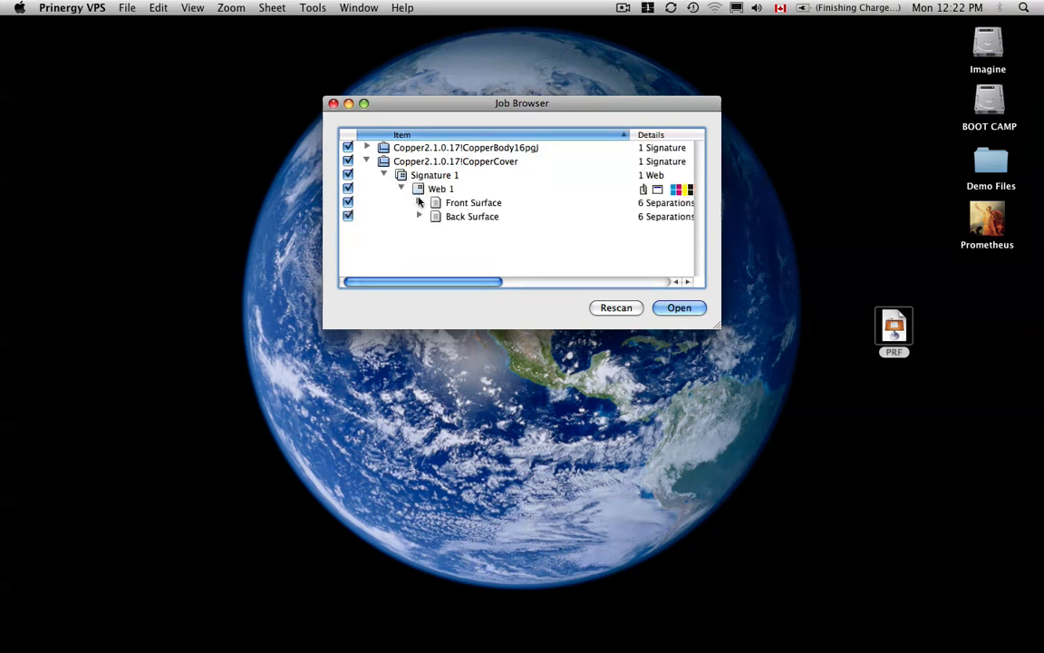
left_click(421, 203)
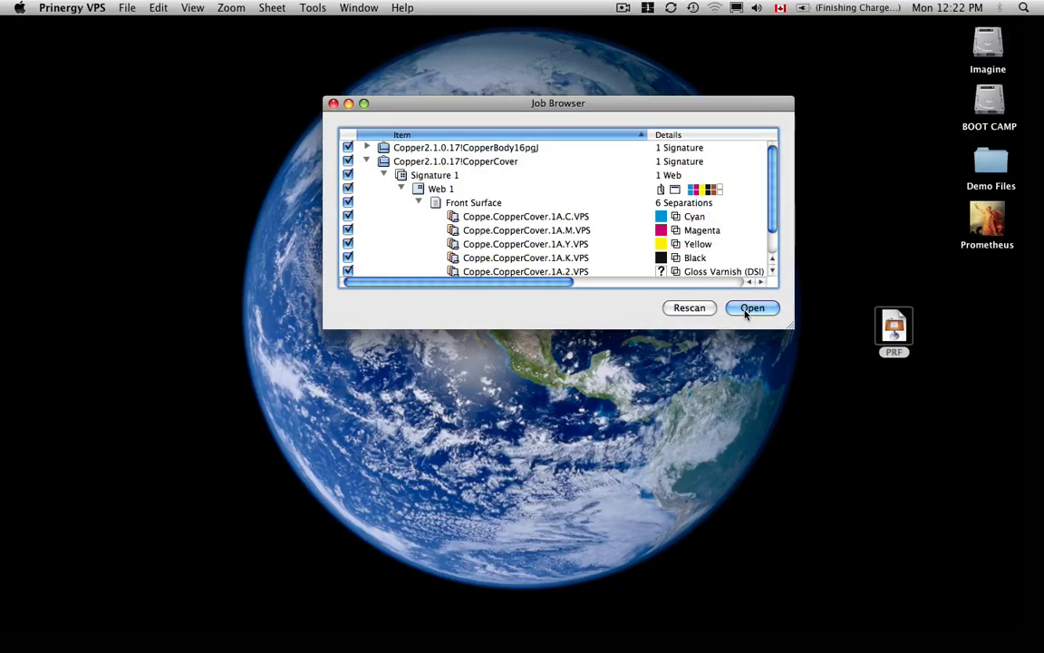
left_click(752, 308)
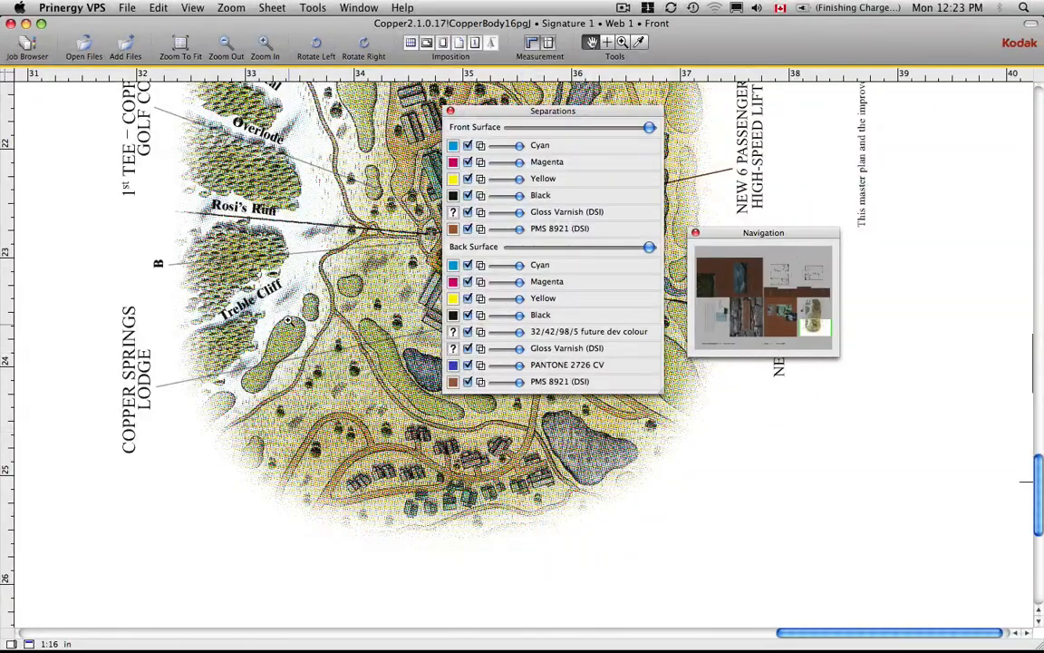
Step: Zoom to fit so the whole front sheet of the body signature is visible
left_click(265, 43)
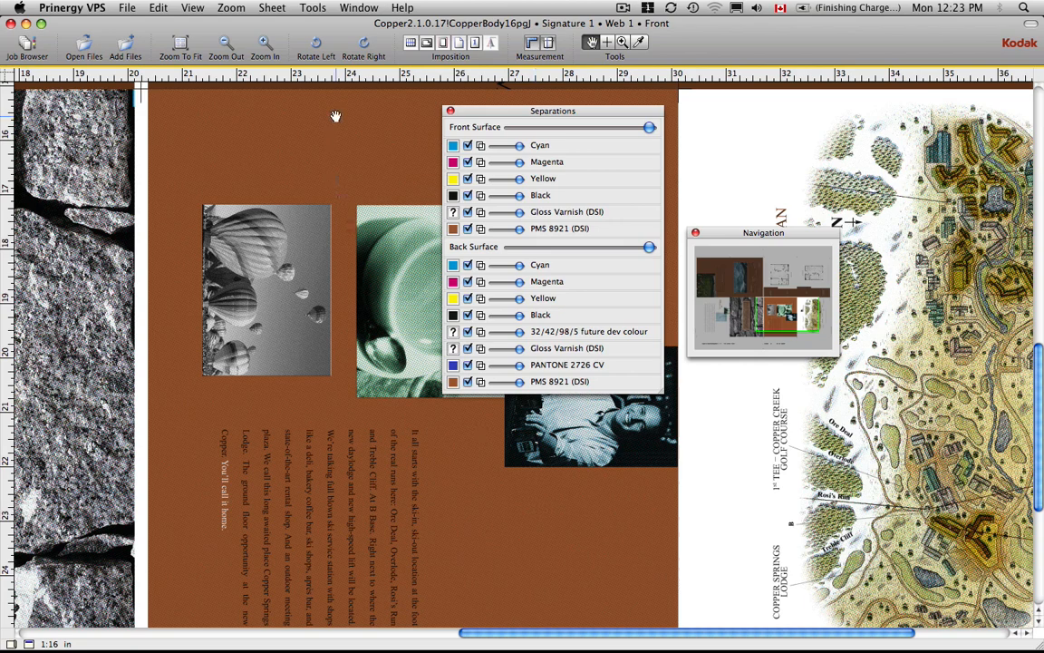
left_click(181, 43)
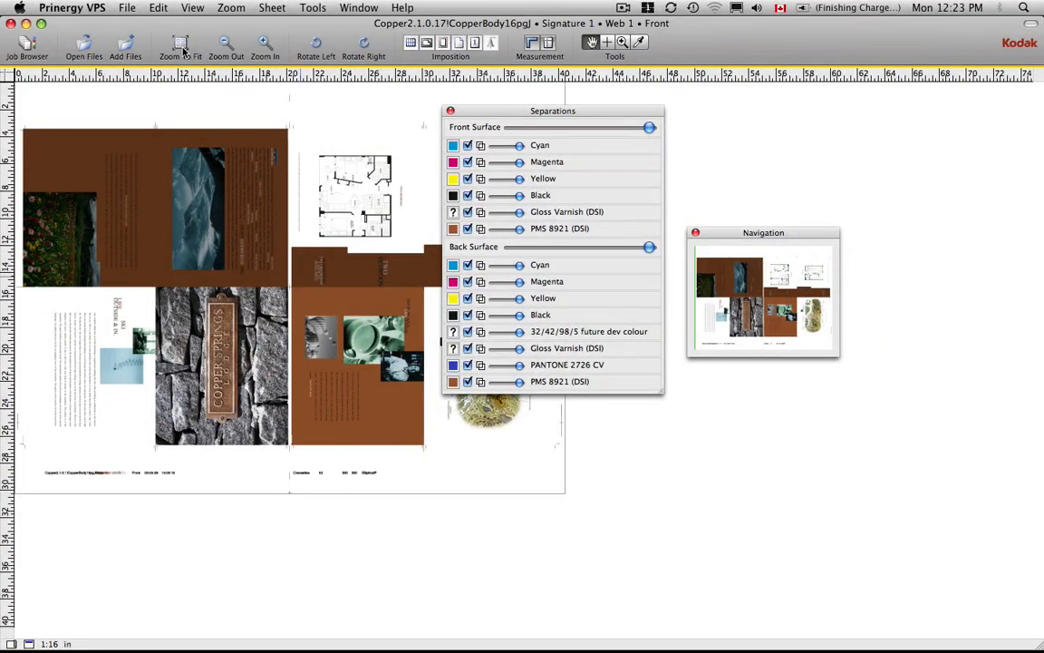
mouse_move(181, 45)
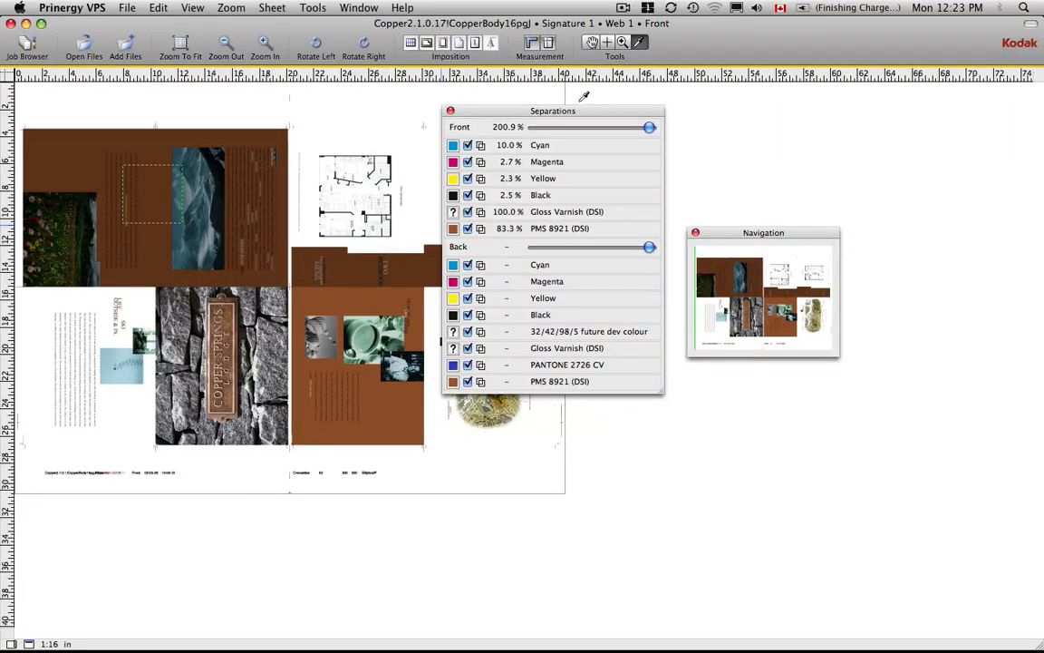
Step: Show the Measurement readout and position it over the sheet clear of the separations list
left_click(540, 43)
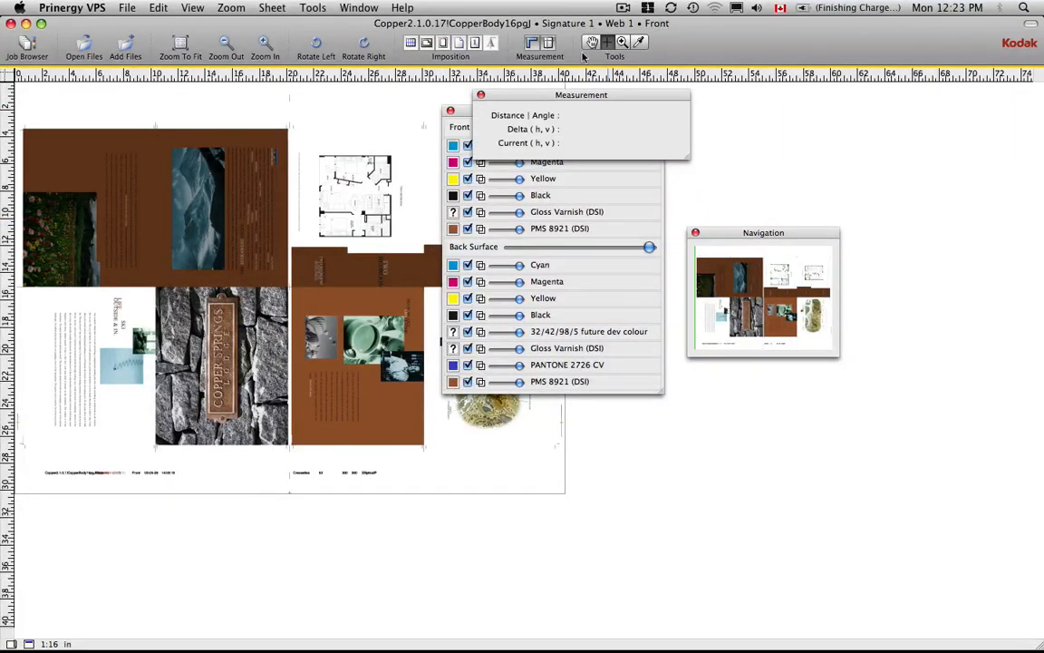
left_click_drag(580, 94, 296, 153)
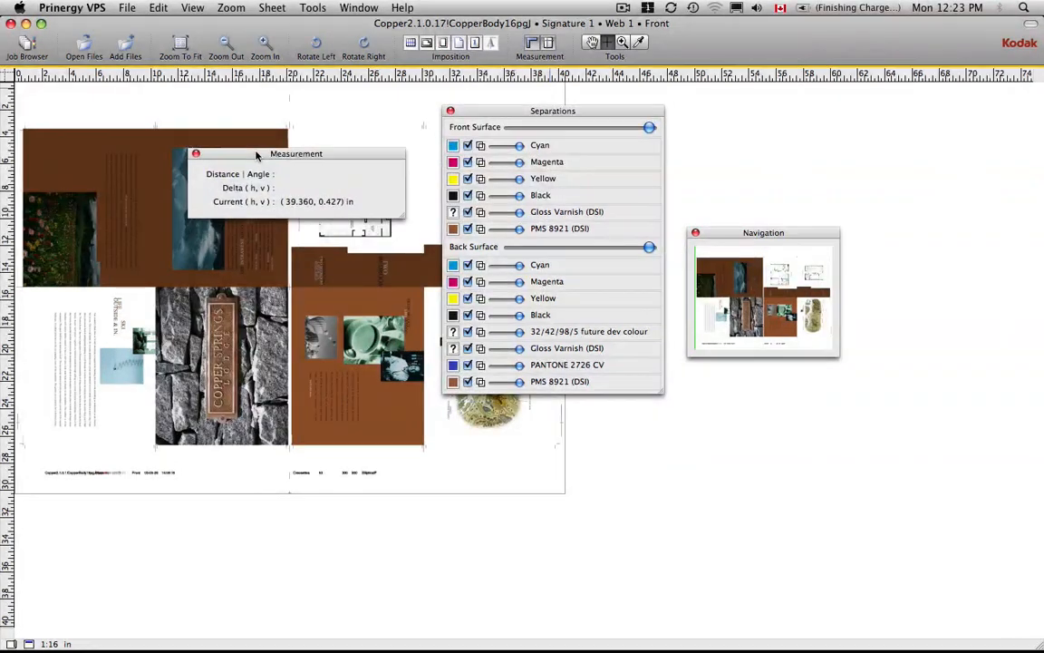
left_click_drag(296, 153, 555, 410)
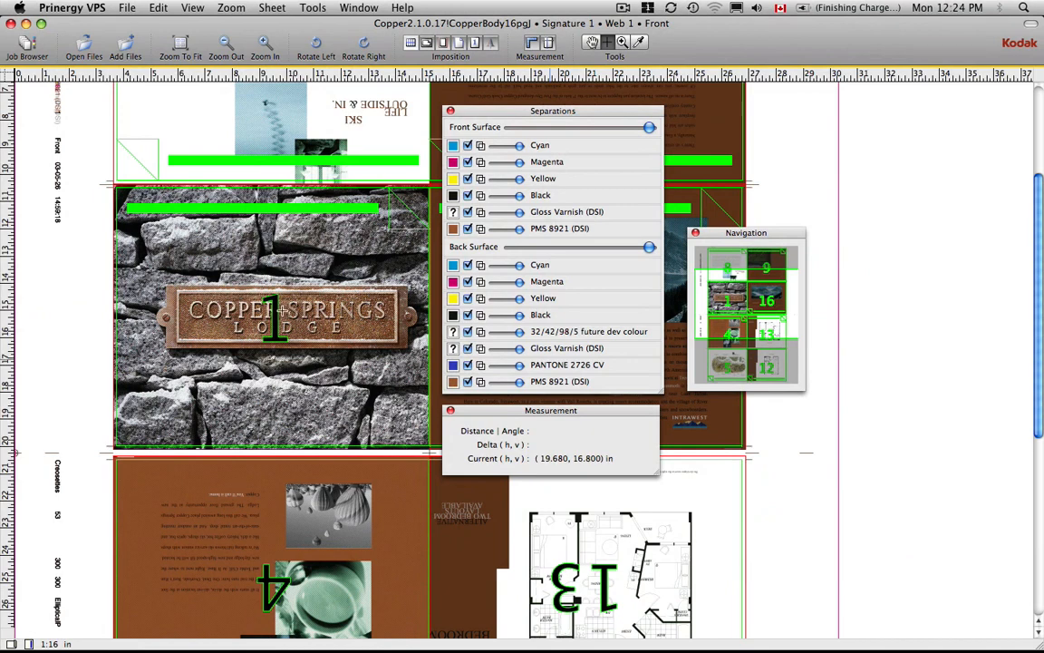
mouse_move(172, 228)
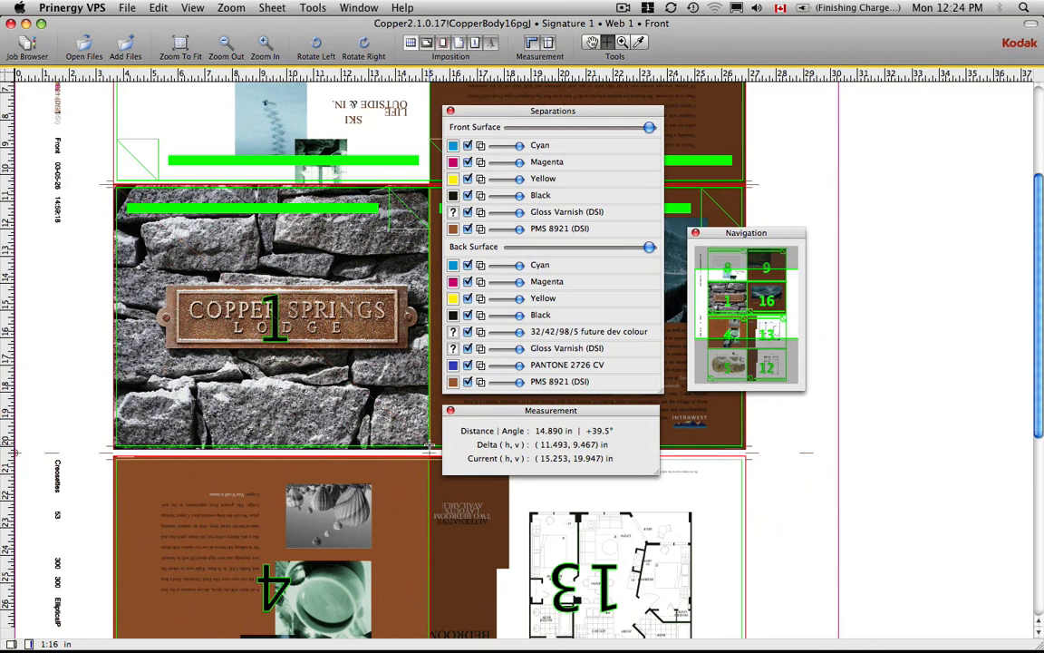
mouse_move(426, 444)
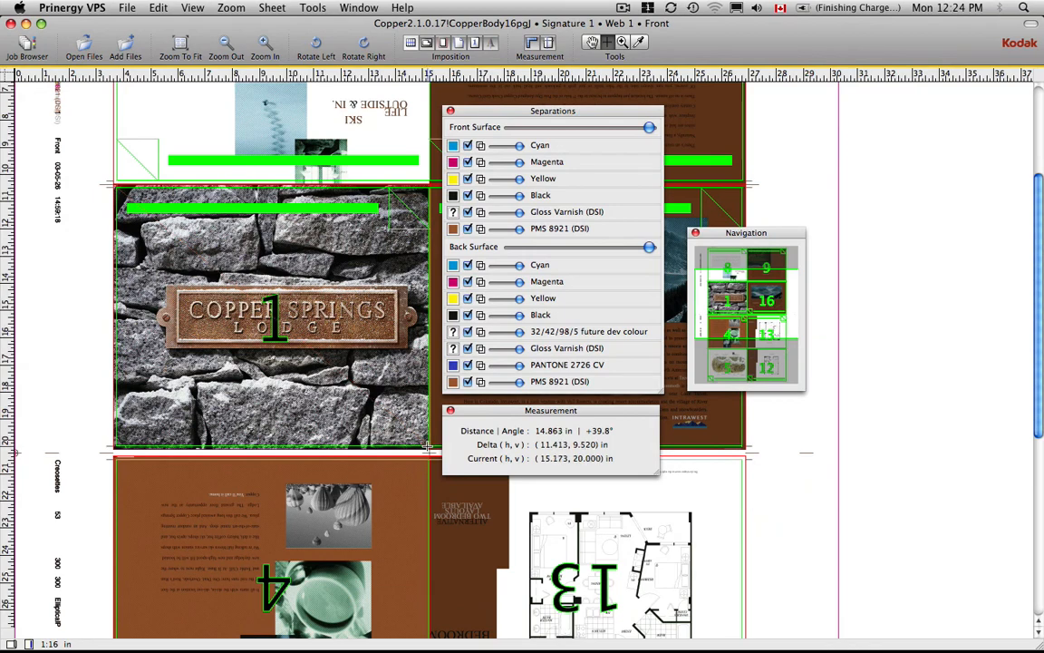
mouse_move(426, 450)
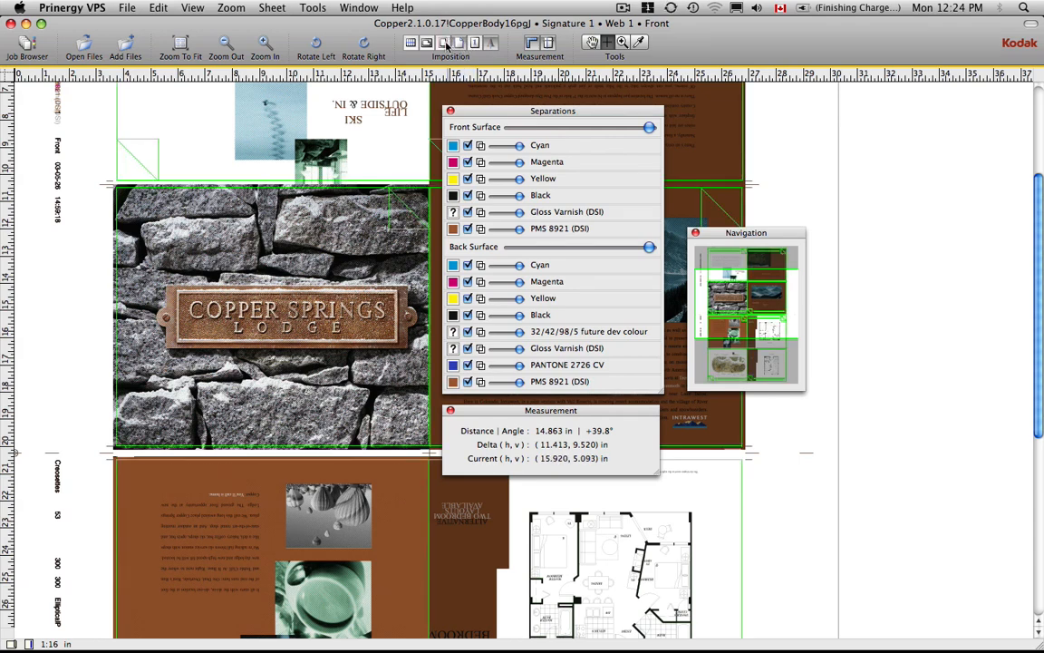
mouse_move(370, 465)
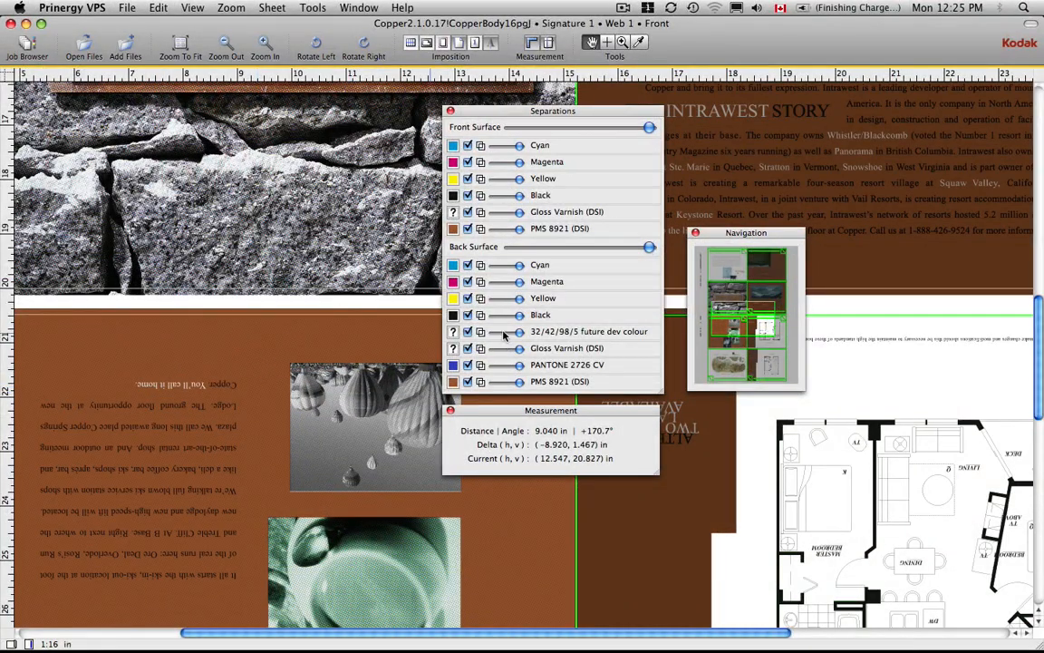
mouse_move(522, 232)
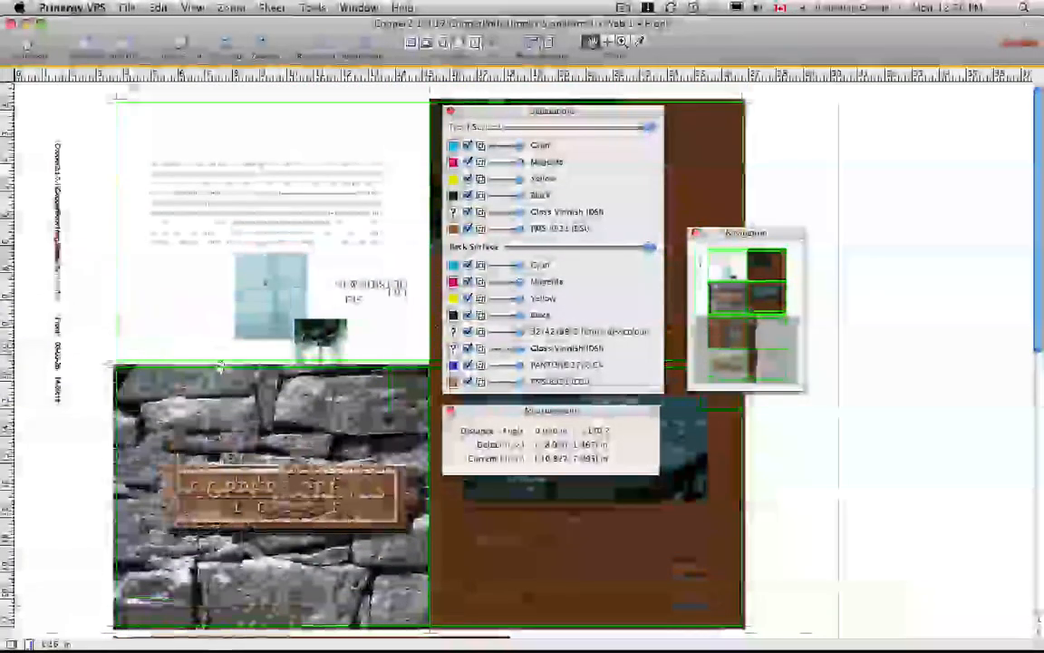
Step: Move the Separations and Navigation palettes aside and zoom in on the flower photo
left_click_drag(552, 111, 852, 102)
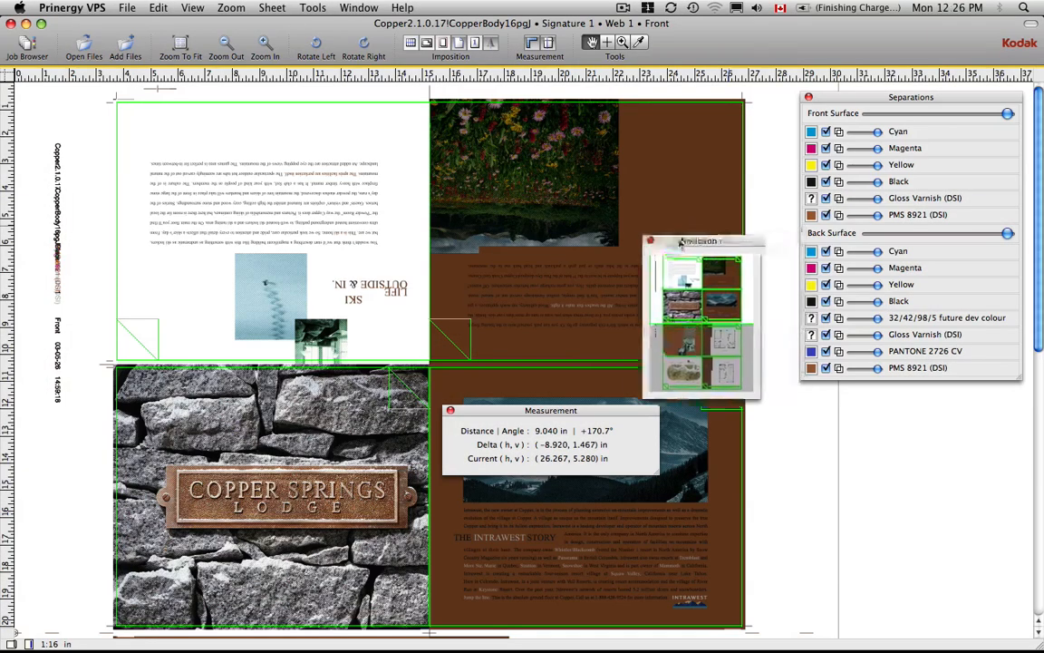
left_click_drag(703, 240, 646, 279)
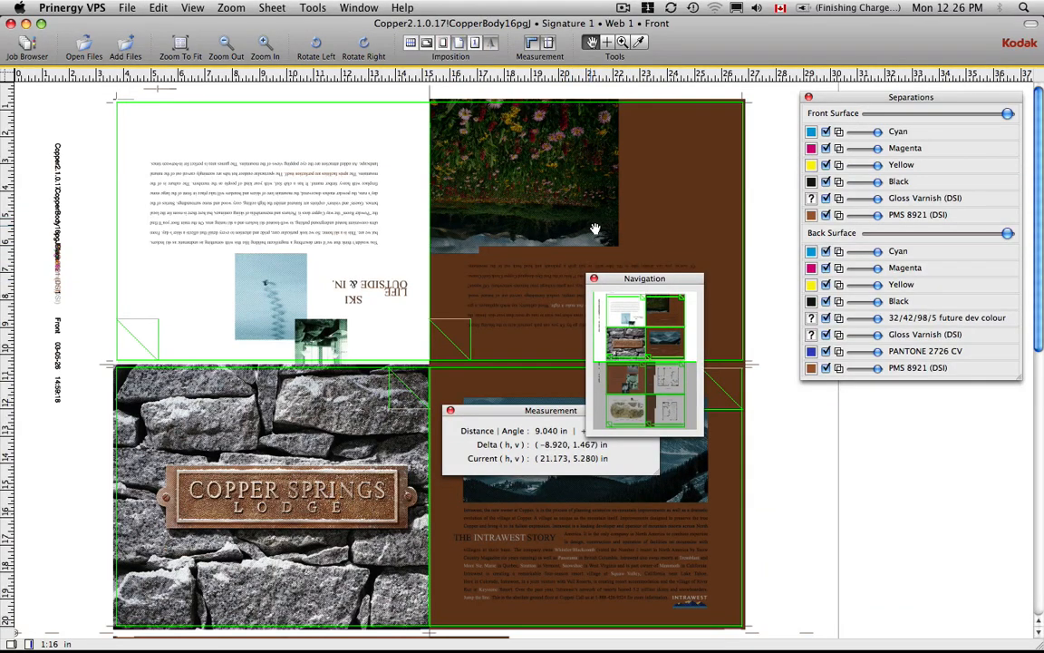
mouse_move(617, 239)
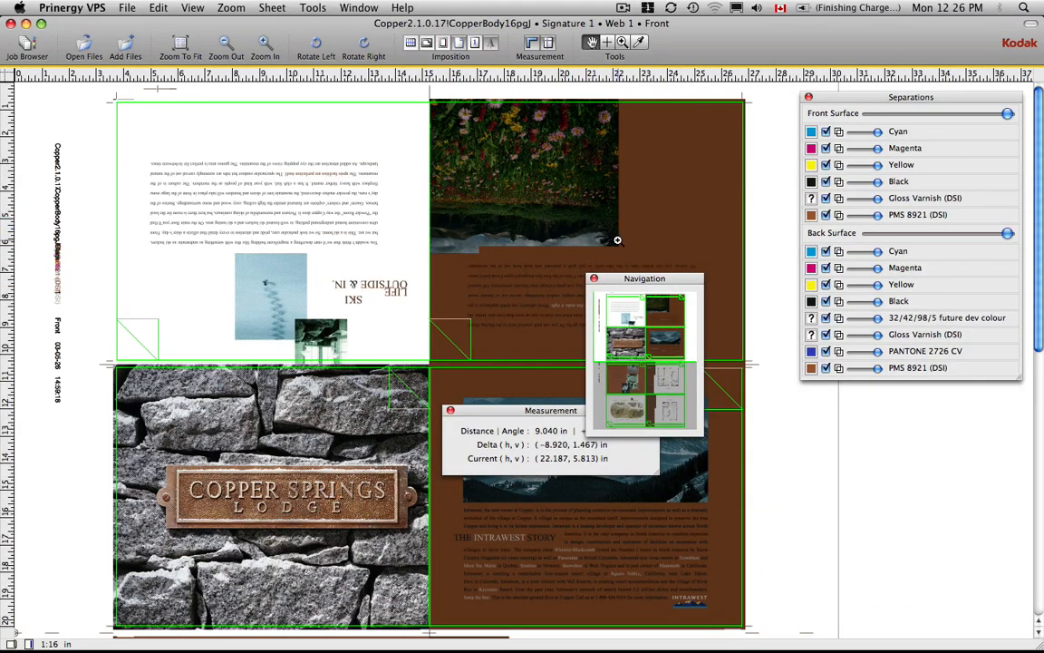
left_click(265, 45)
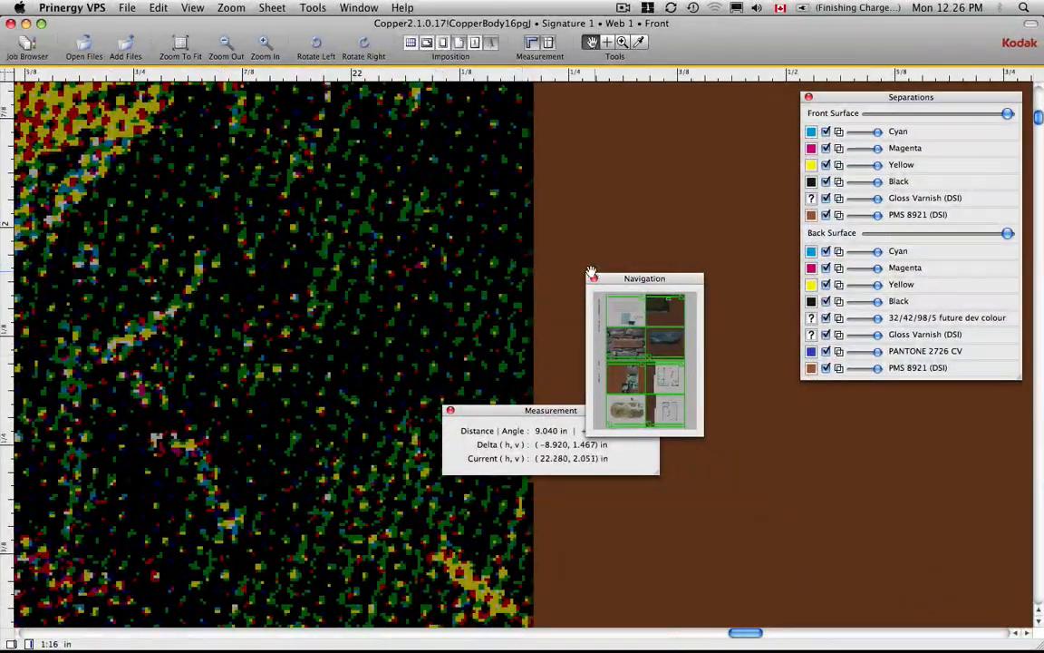
Step: Toggle the black, yellow and magenta plates to inspect the flower photo's halftone dots
left_click_drag(646, 279, 635, 149)
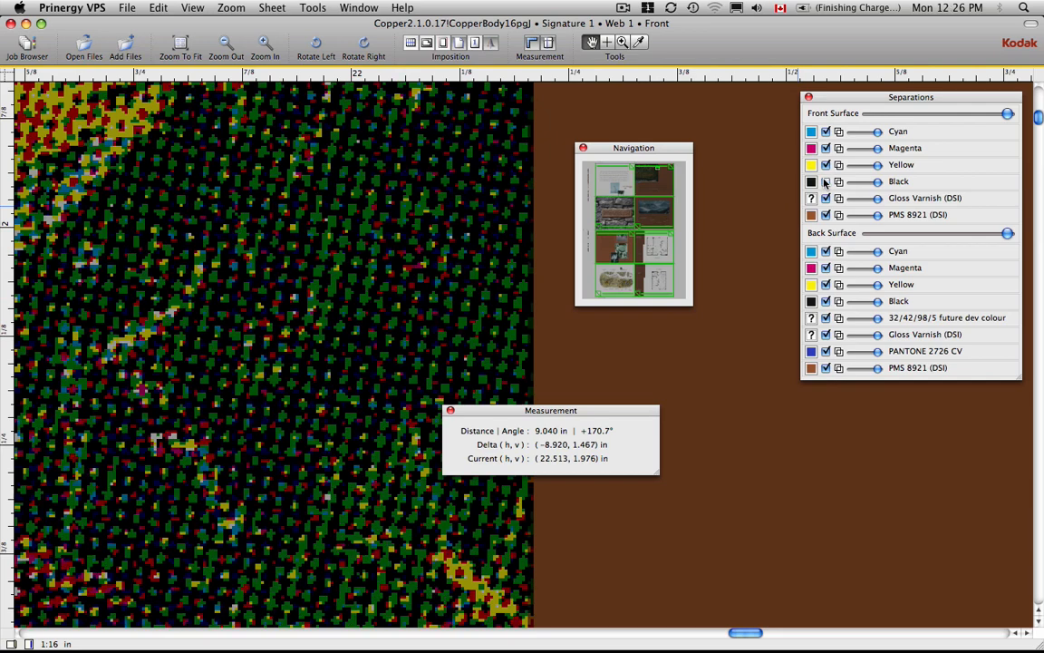
left_click(827, 181)
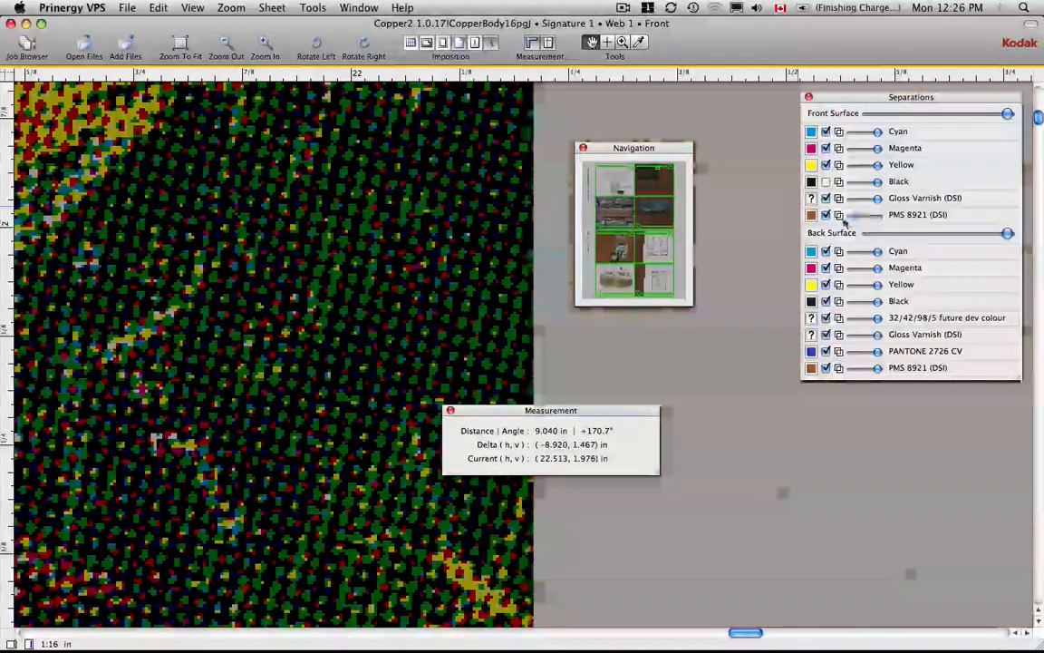
left_click(825, 182)
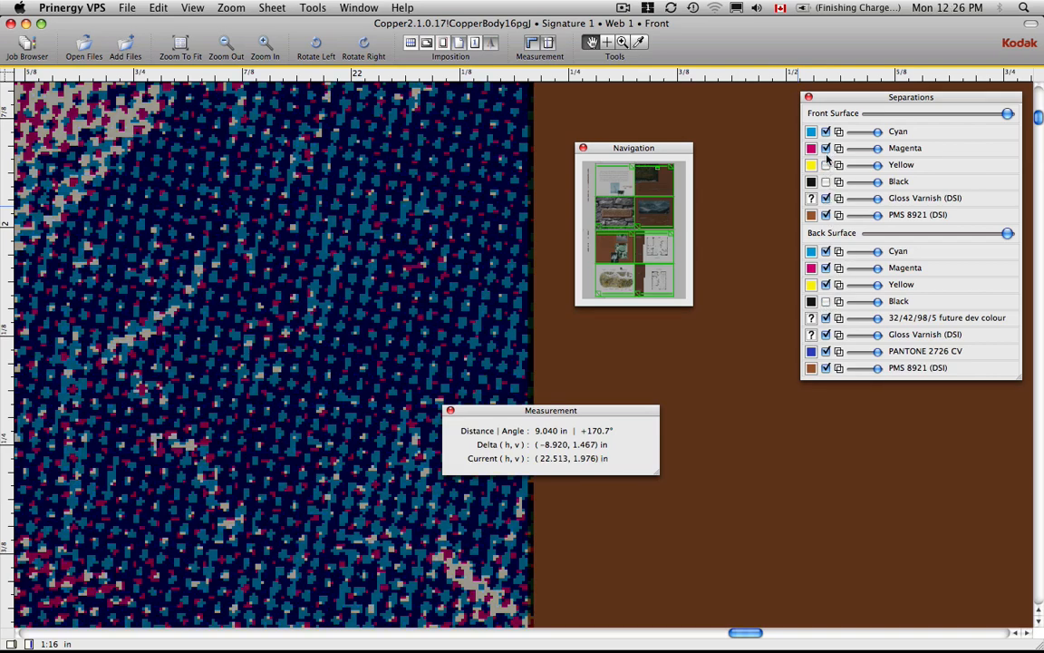
left_click(827, 148)
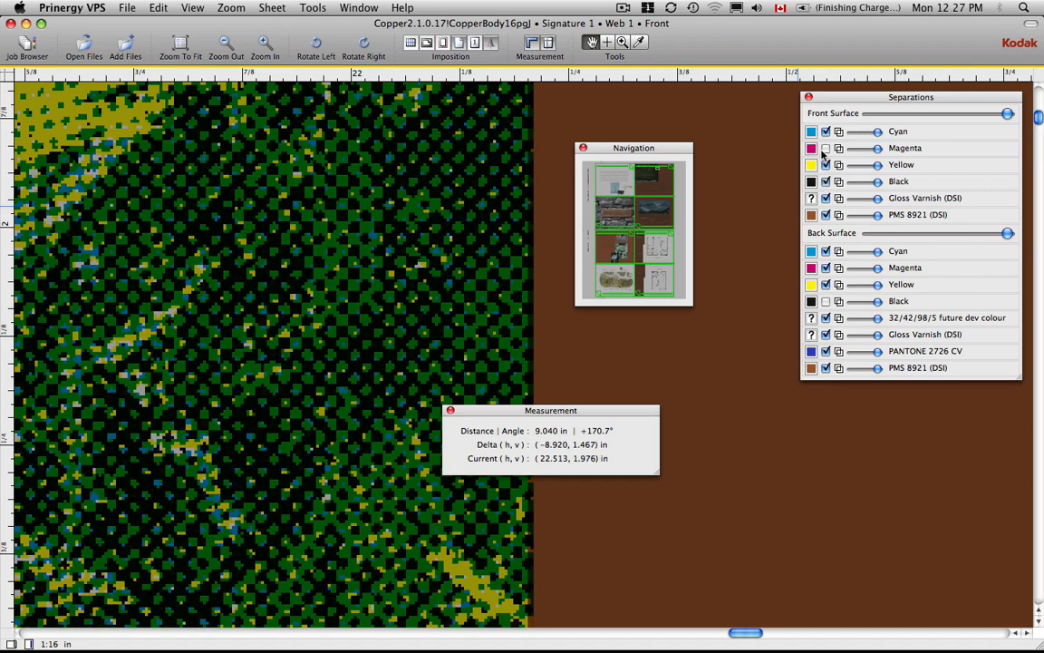
left_click(825, 149)
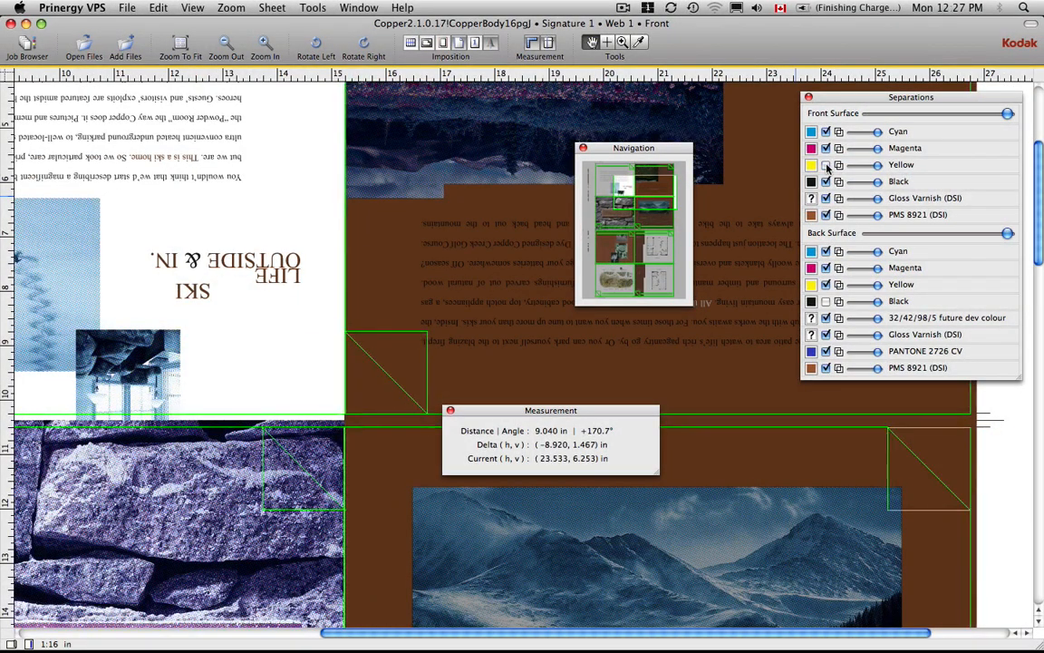
Step: Hide and restore magenta, cyan and yellow in turn to compare the stone photo's separations
left_click(825, 149)
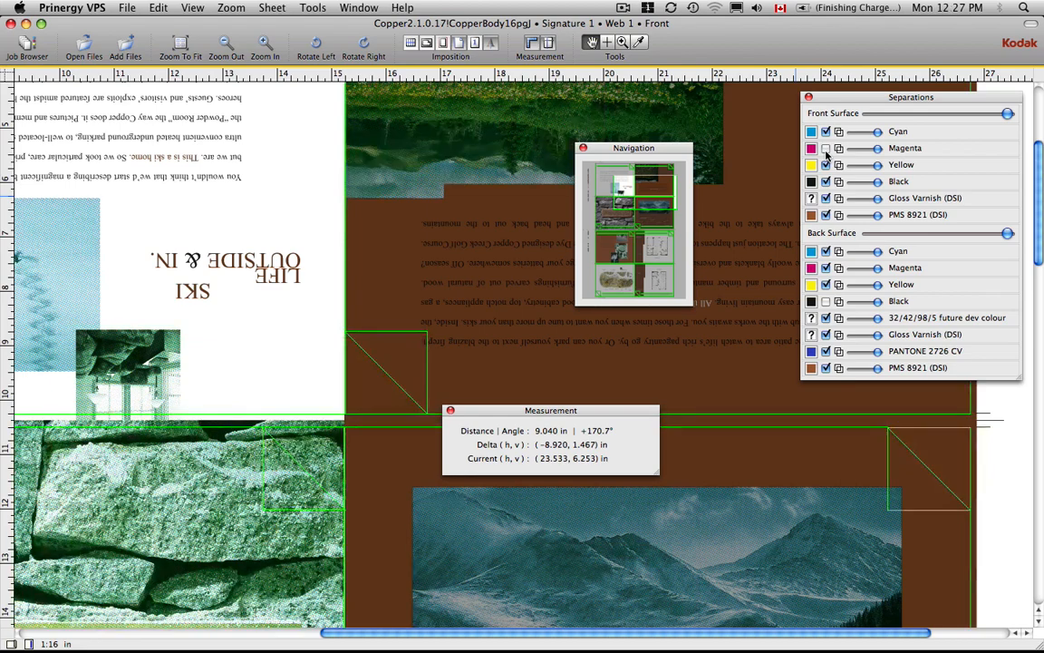
left_click(825, 131)
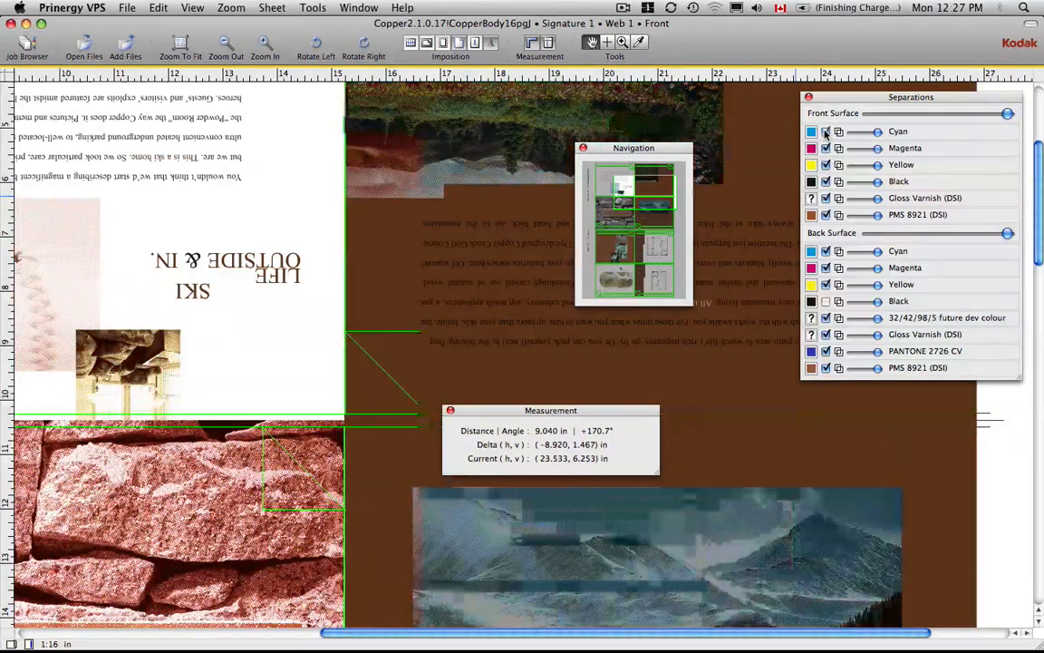
left_click(825, 149)
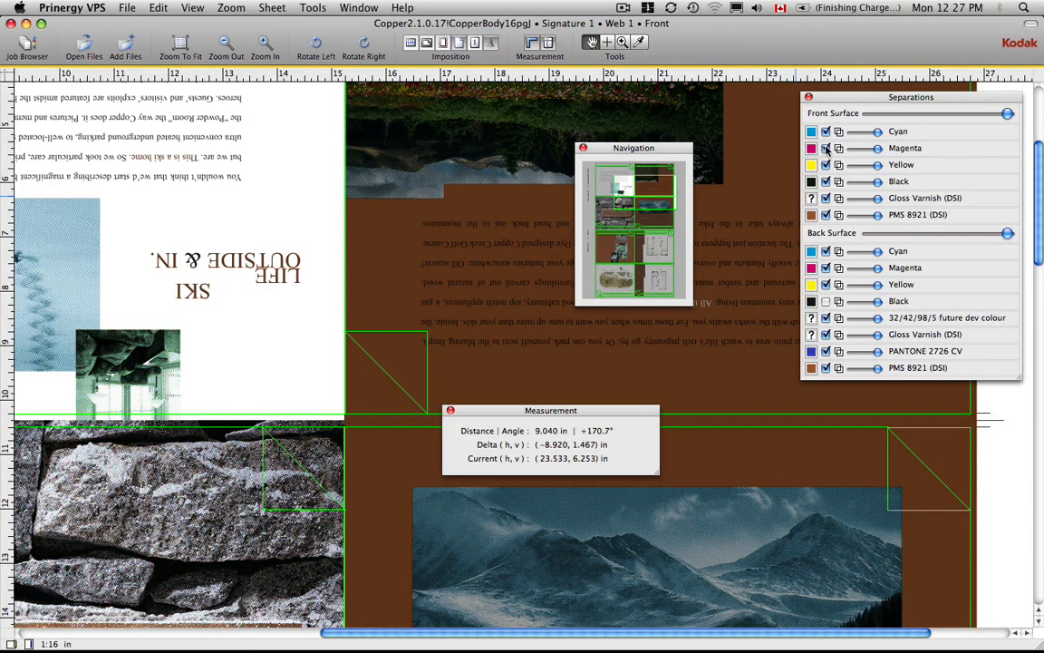
left_click(827, 131)
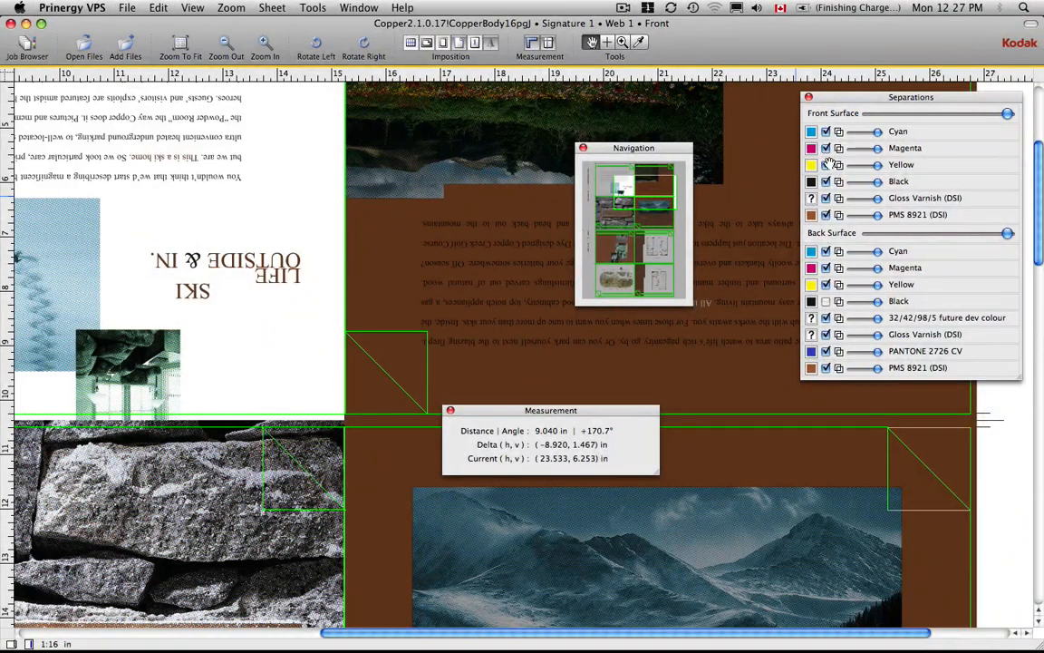
left_click(827, 148)
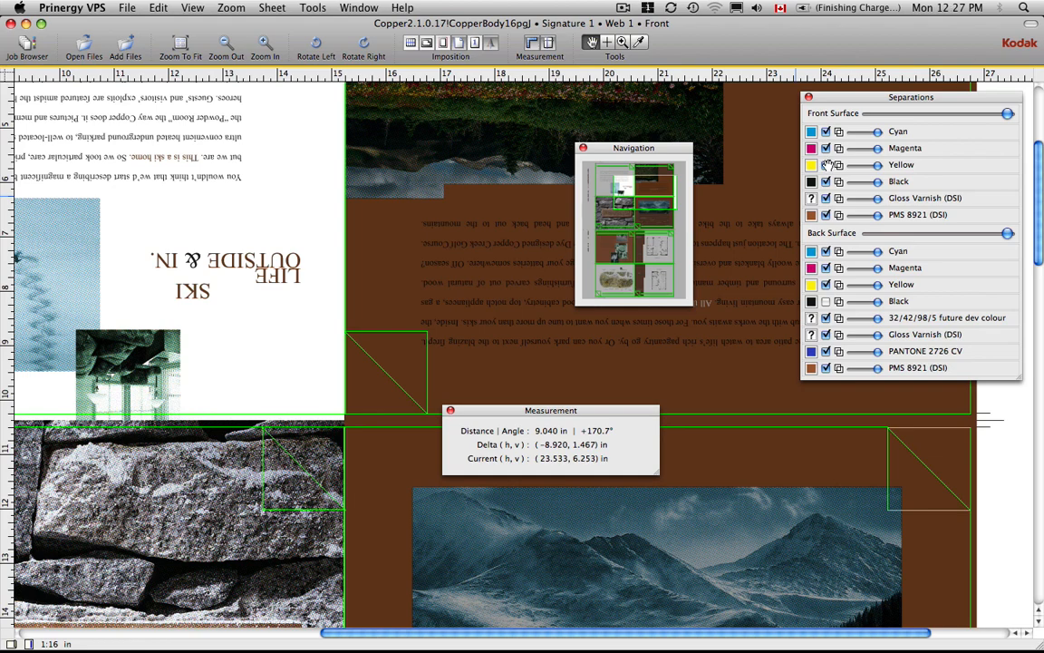
left_click(825, 149)
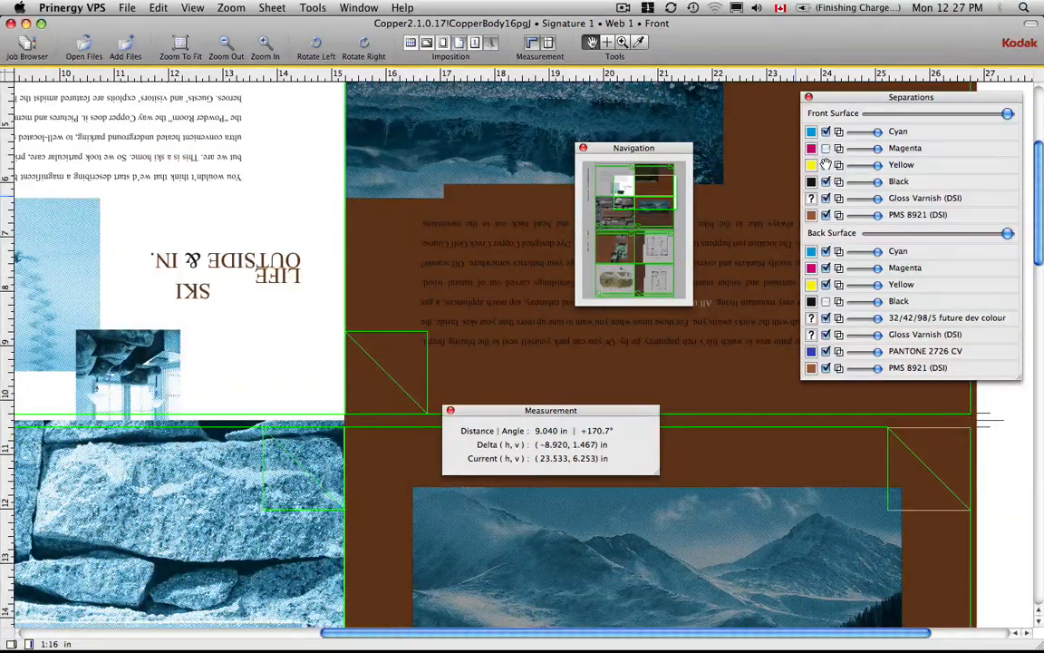